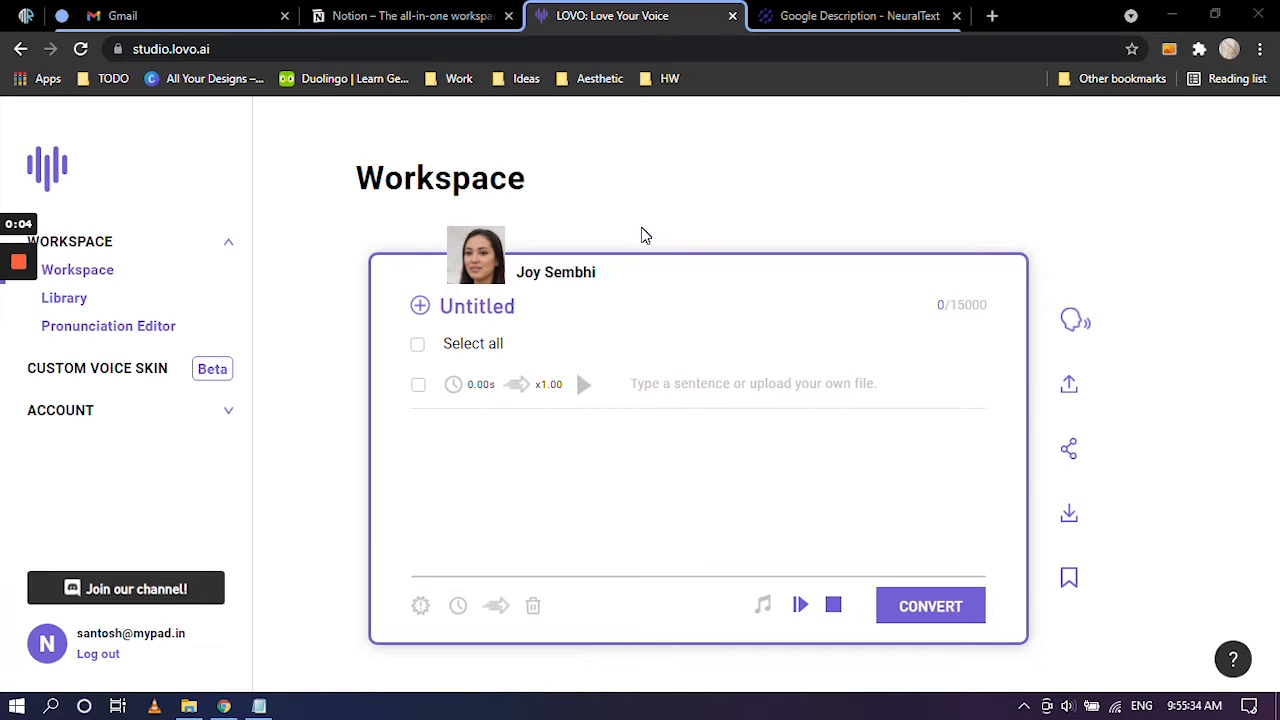
pyautogui.moveTo(595, 205)
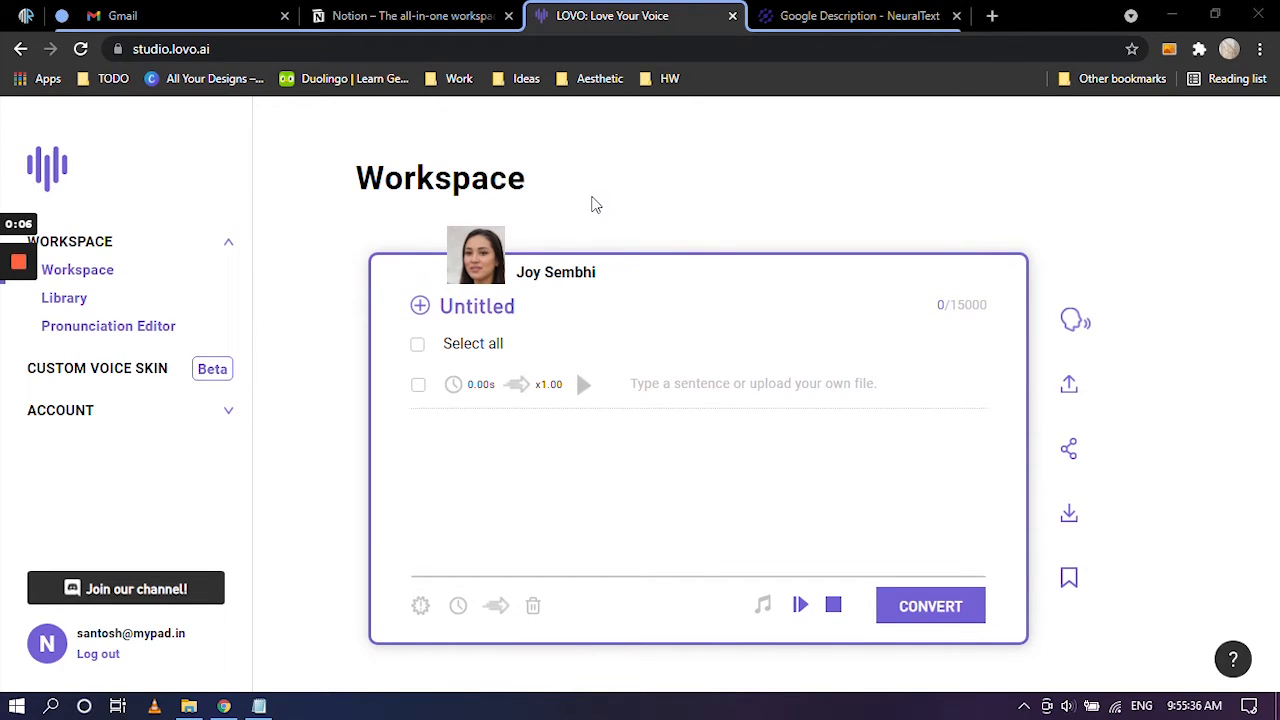
pyautogui.moveTo(659, 218)
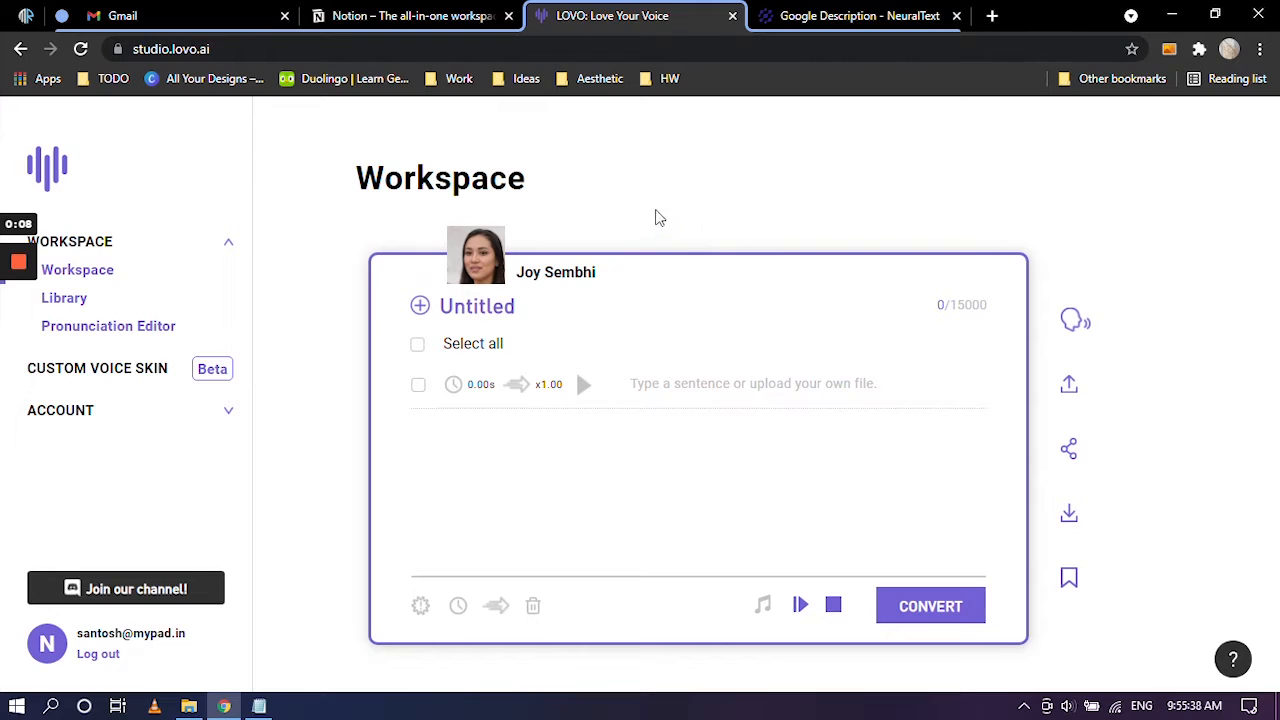
pyautogui.moveTo(630, 224)
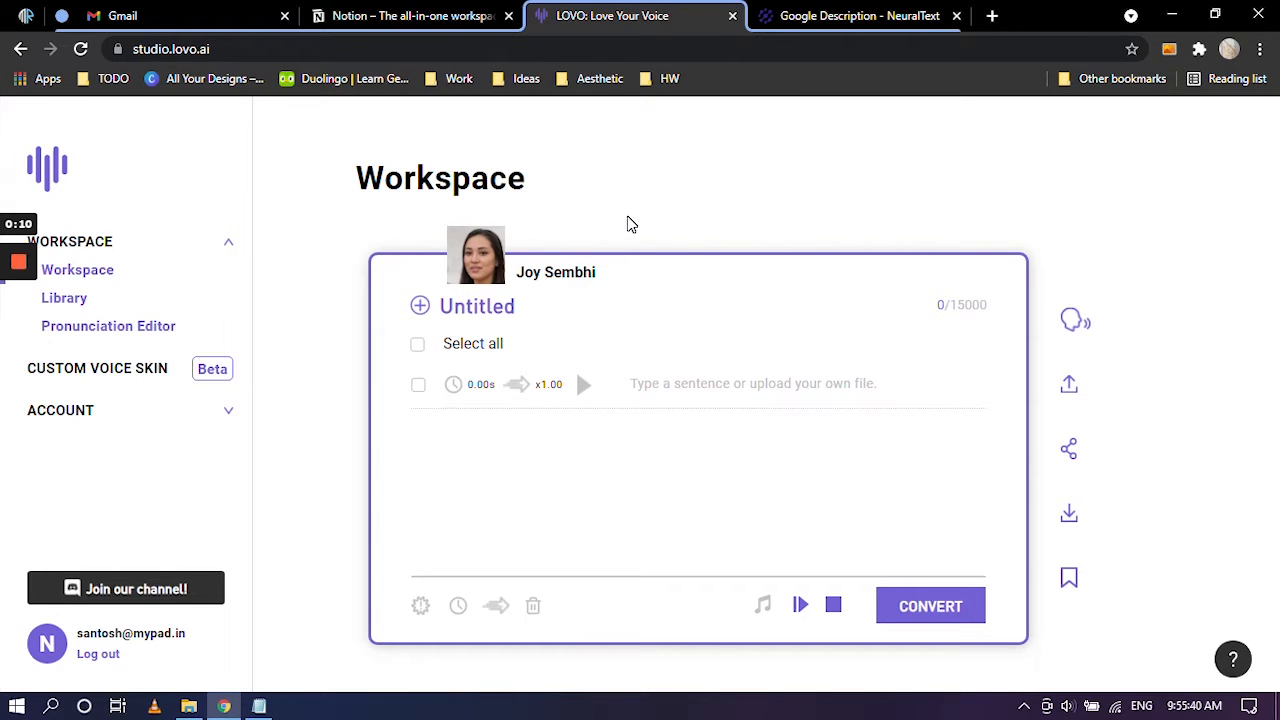
pyautogui.moveTo(1216, 283)
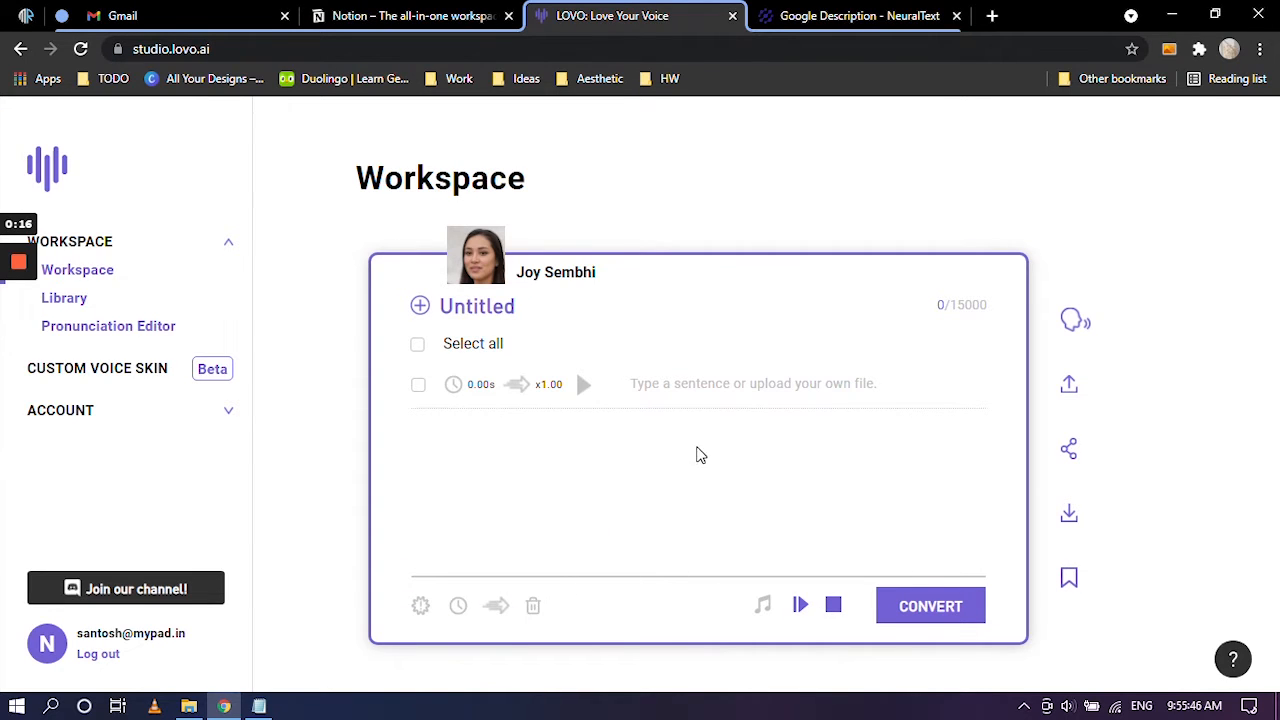
pyautogui.moveTo(684, 436)
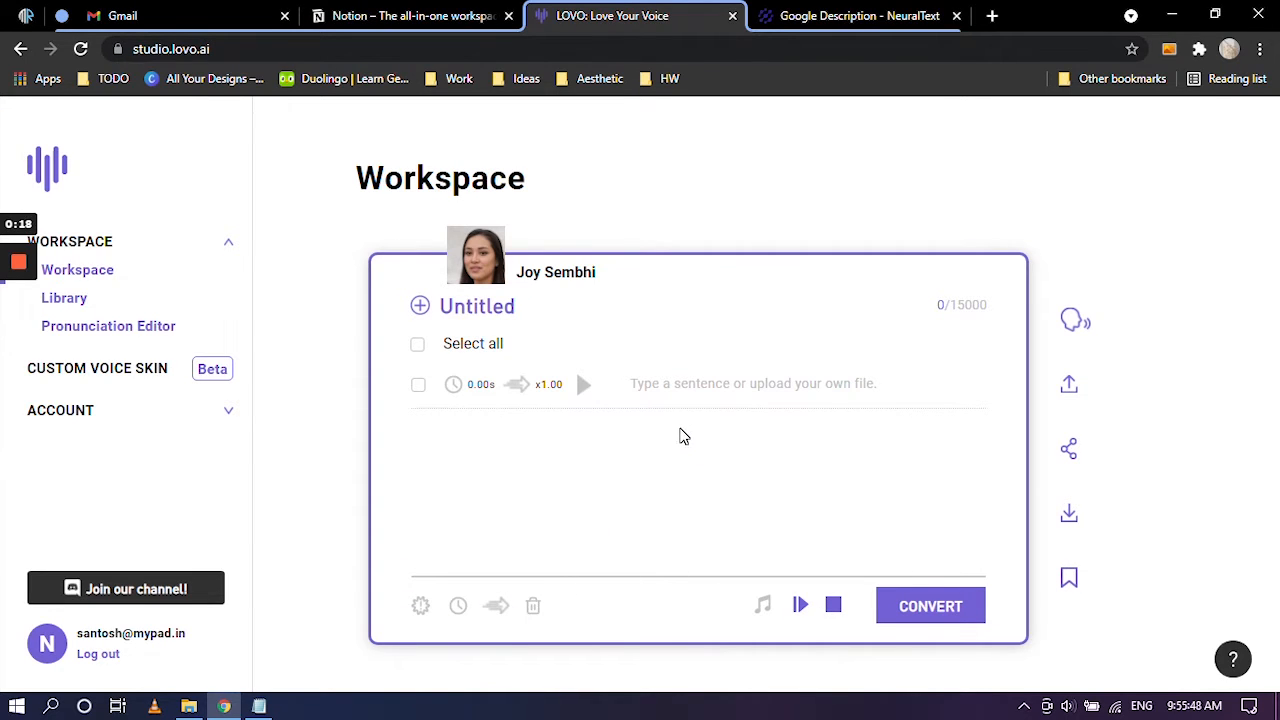
pyautogui.moveTo(700, 306)
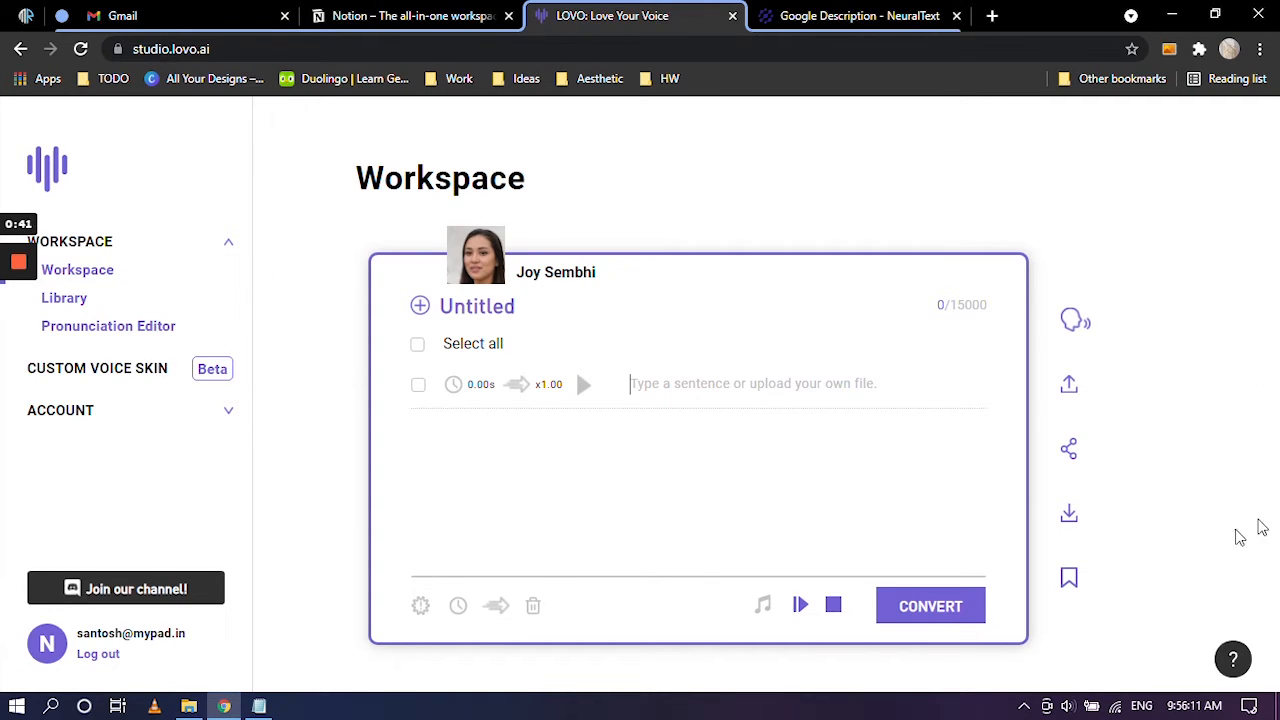
pyautogui.moveTo(235, 338)
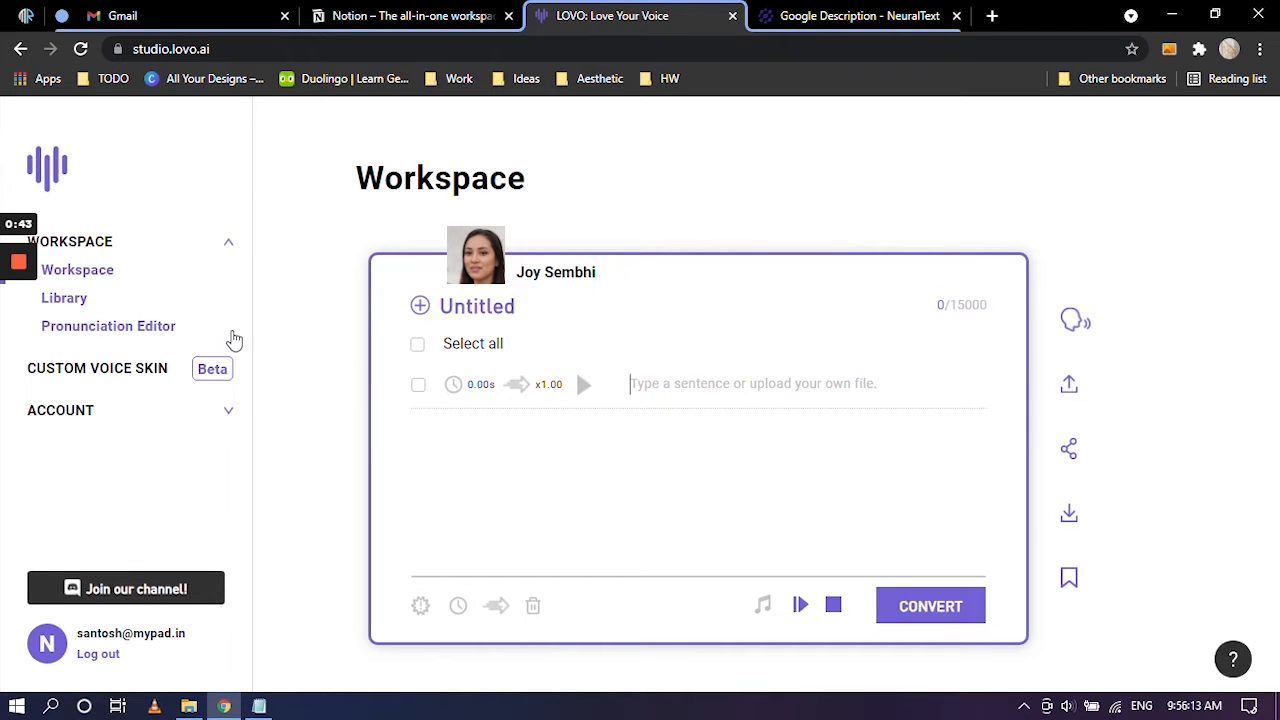
# - Open the Library and scroll through the saved voice projects from Aug 12, 2021
pyautogui.click(63, 297)
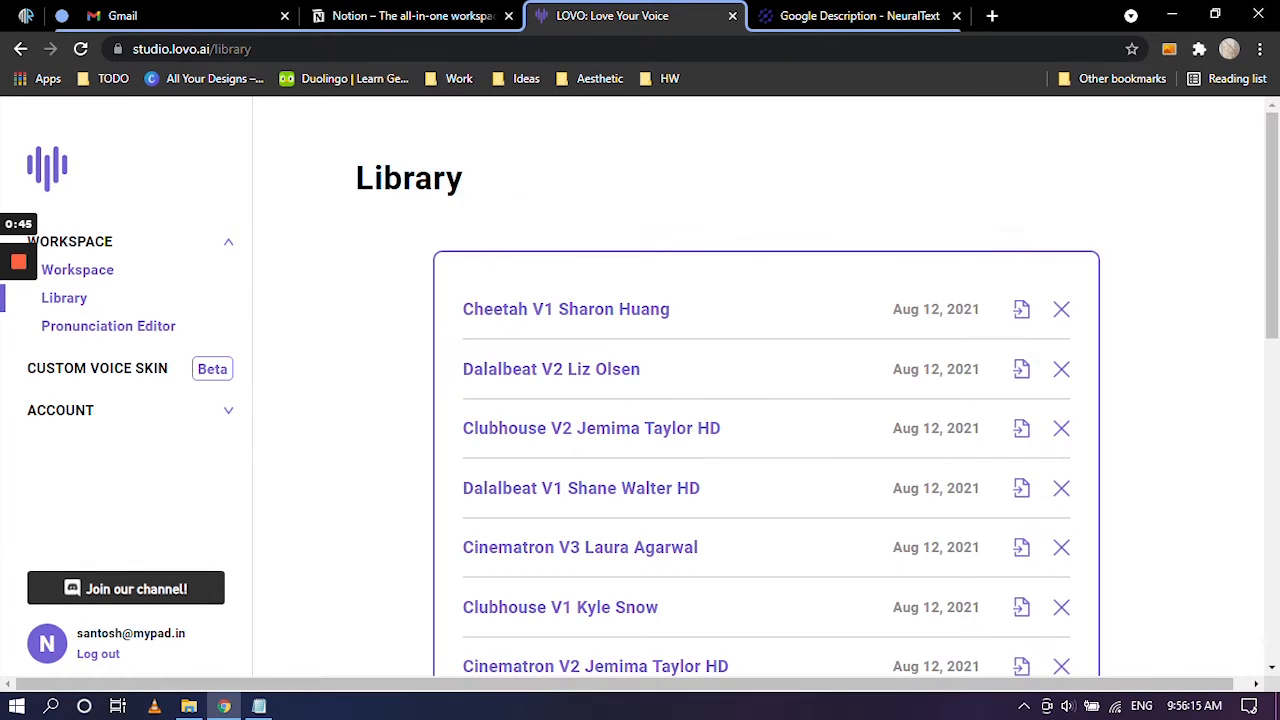
pyautogui.scroll(-3)
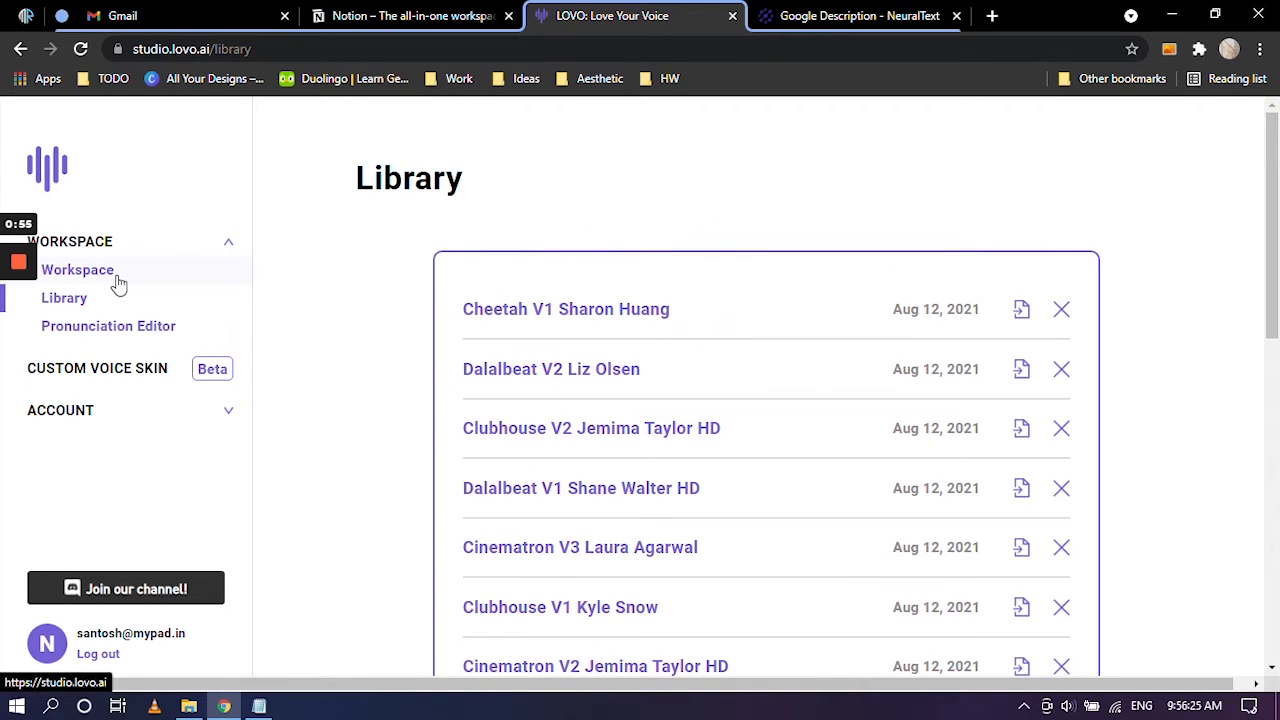
# - Return to the Workspace and retitle the Untitled project 'Travel Plan App'
pyautogui.click(77, 269)
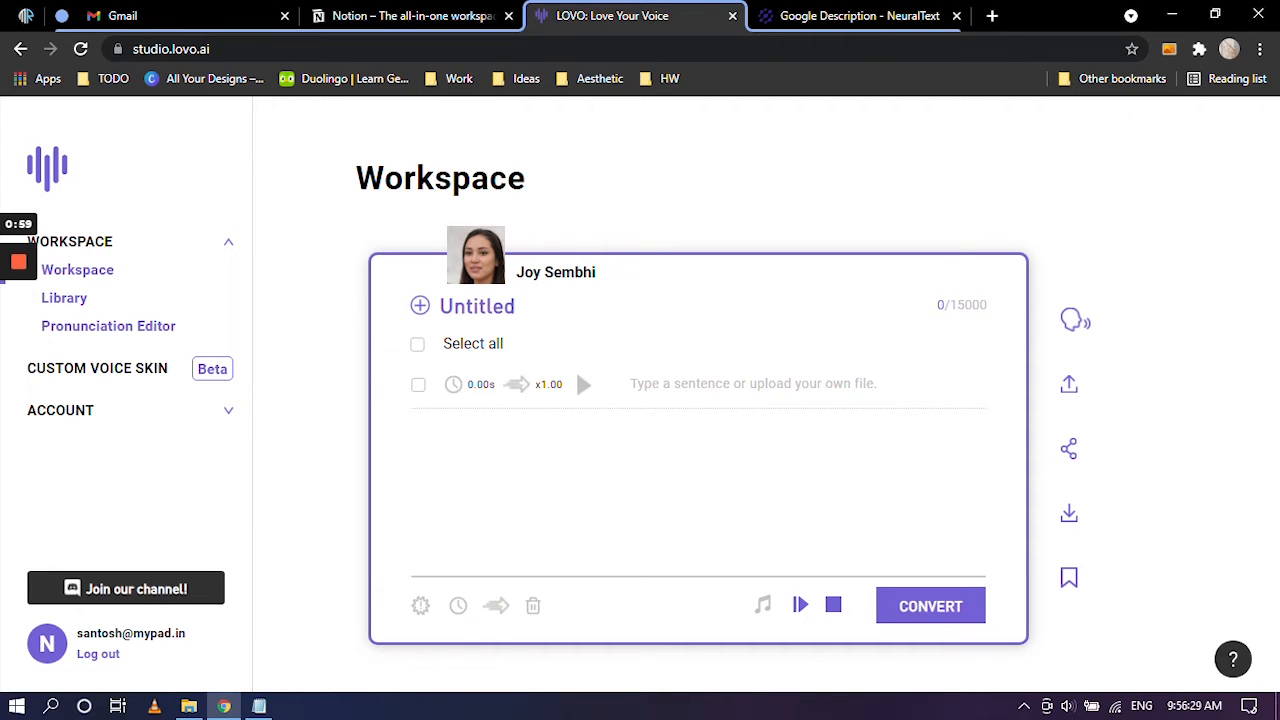
pyautogui.doubleClick(477, 306)
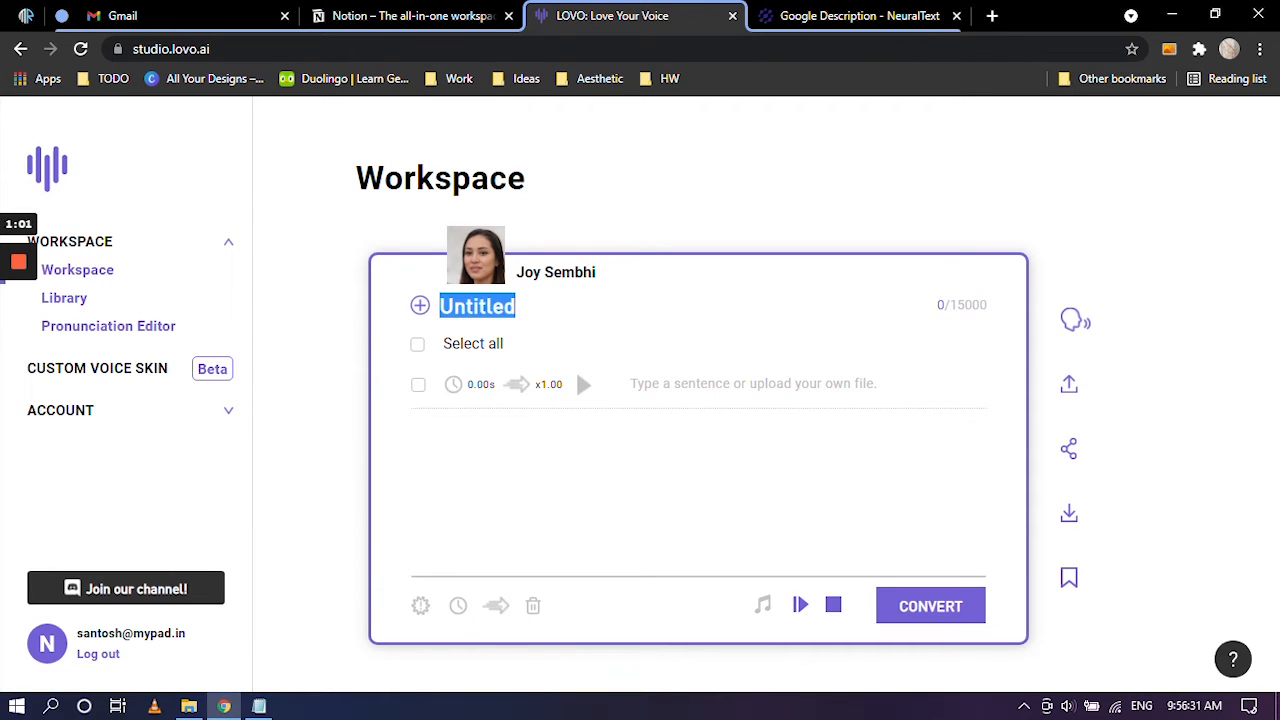
pyautogui.write('T')
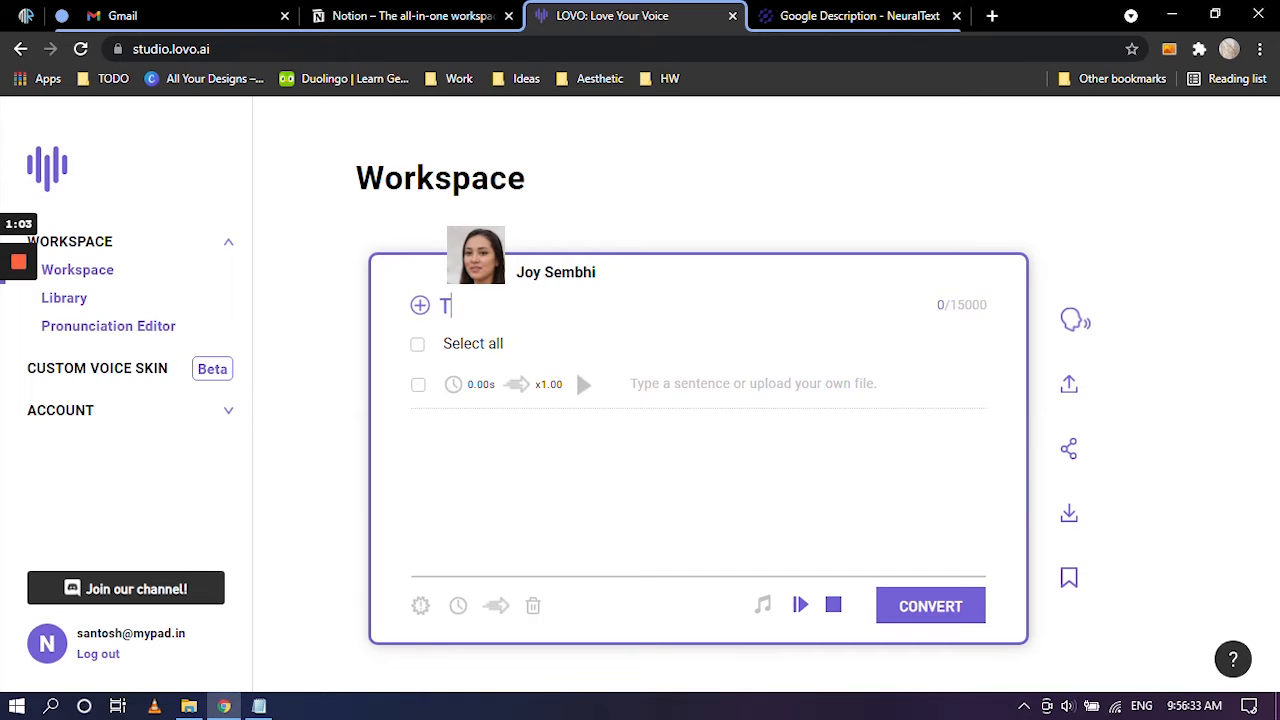
pyautogui.write('Travel Plan App')
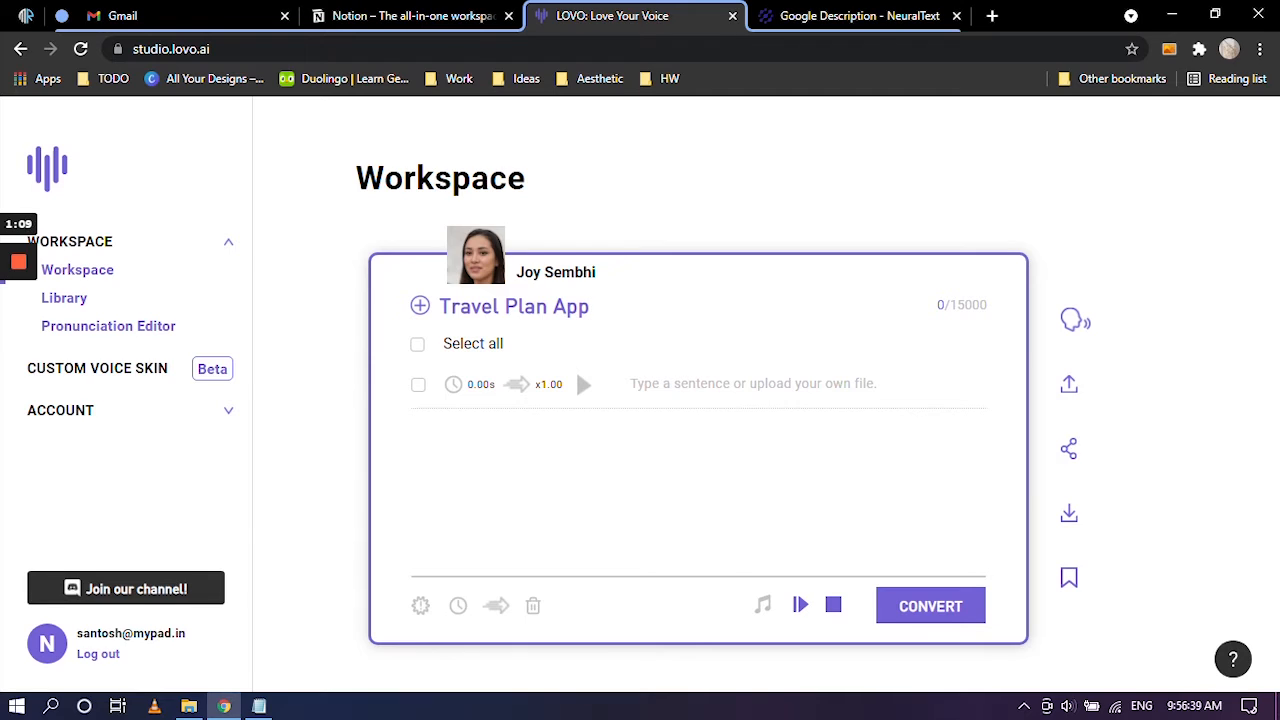
pyautogui.moveTo(634, 358)
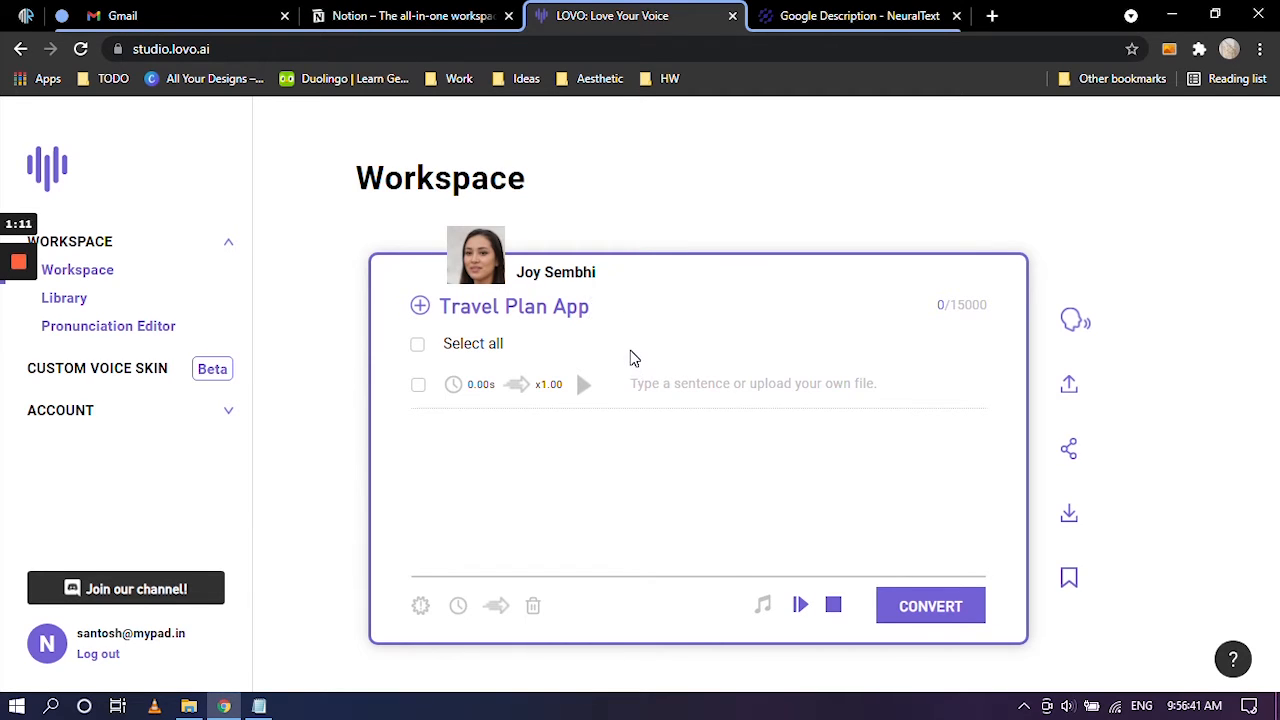
pyautogui.moveTo(456, 473)
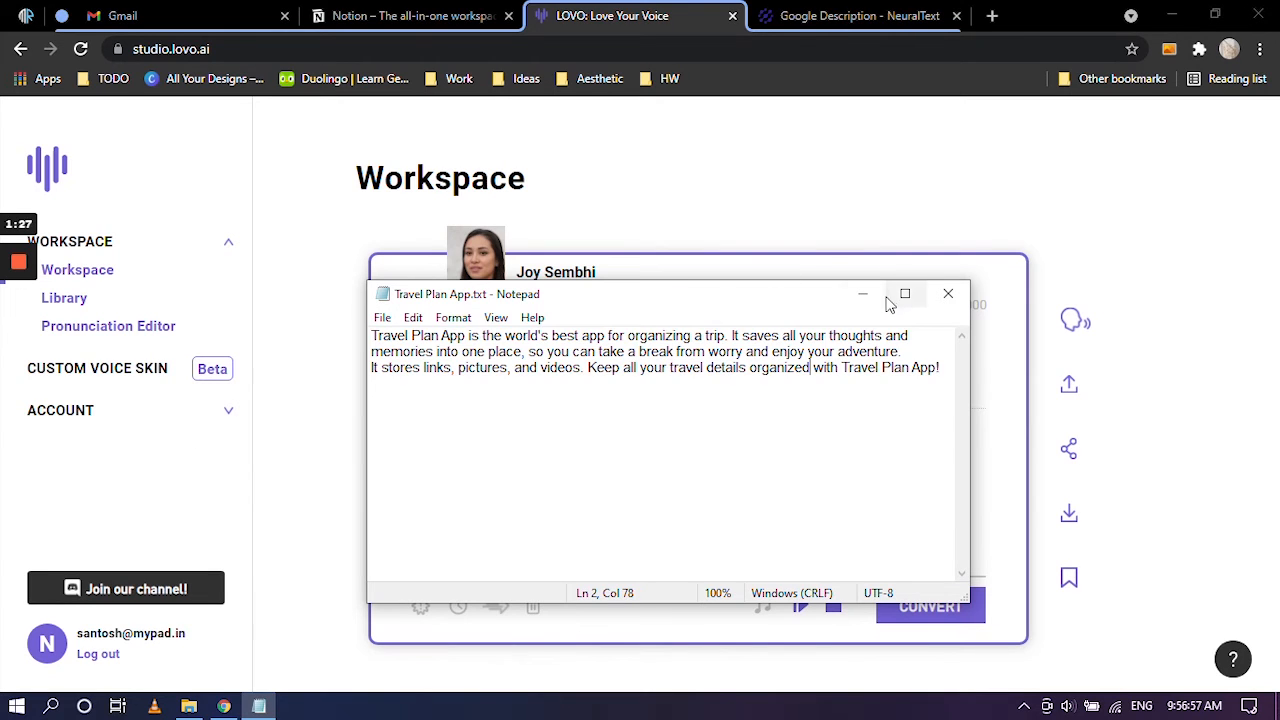
# - Minimize the Notepad window holding the Travel Plan App description
pyautogui.click(947, 293)
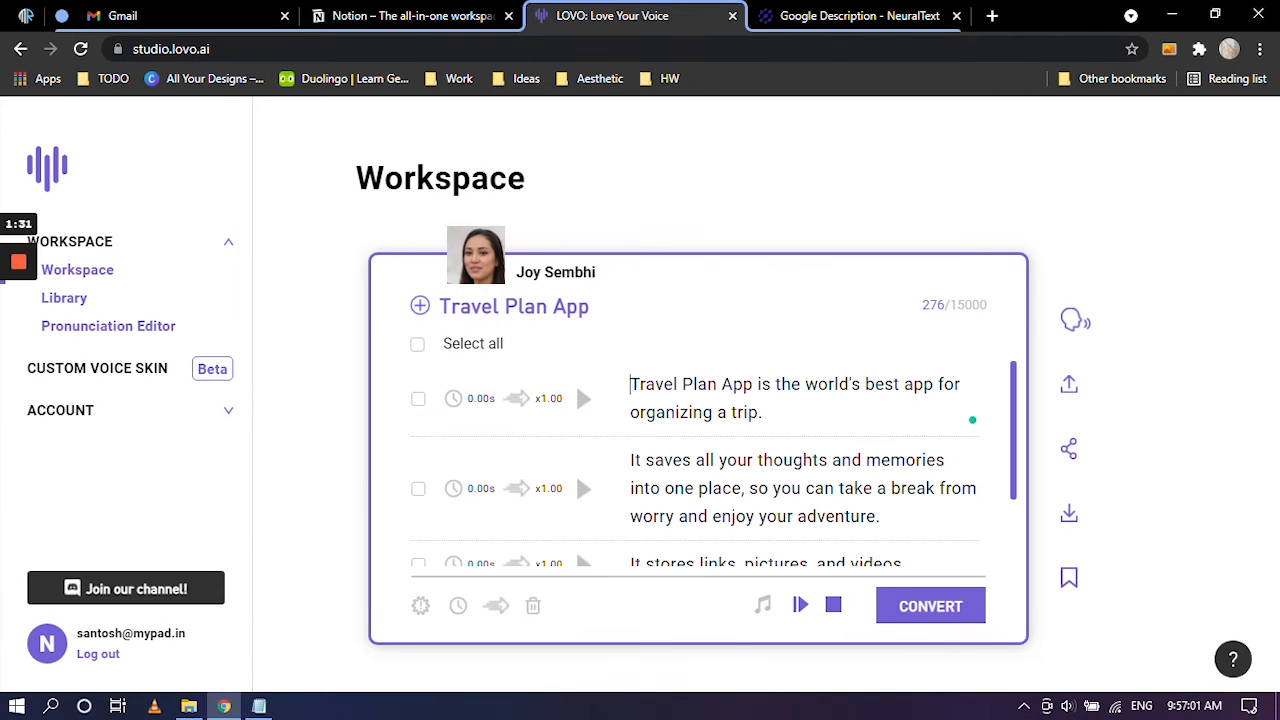
# - Scroll through the four pasted sentence lines and select the second line for editing
pyautogui.scroll(-3)
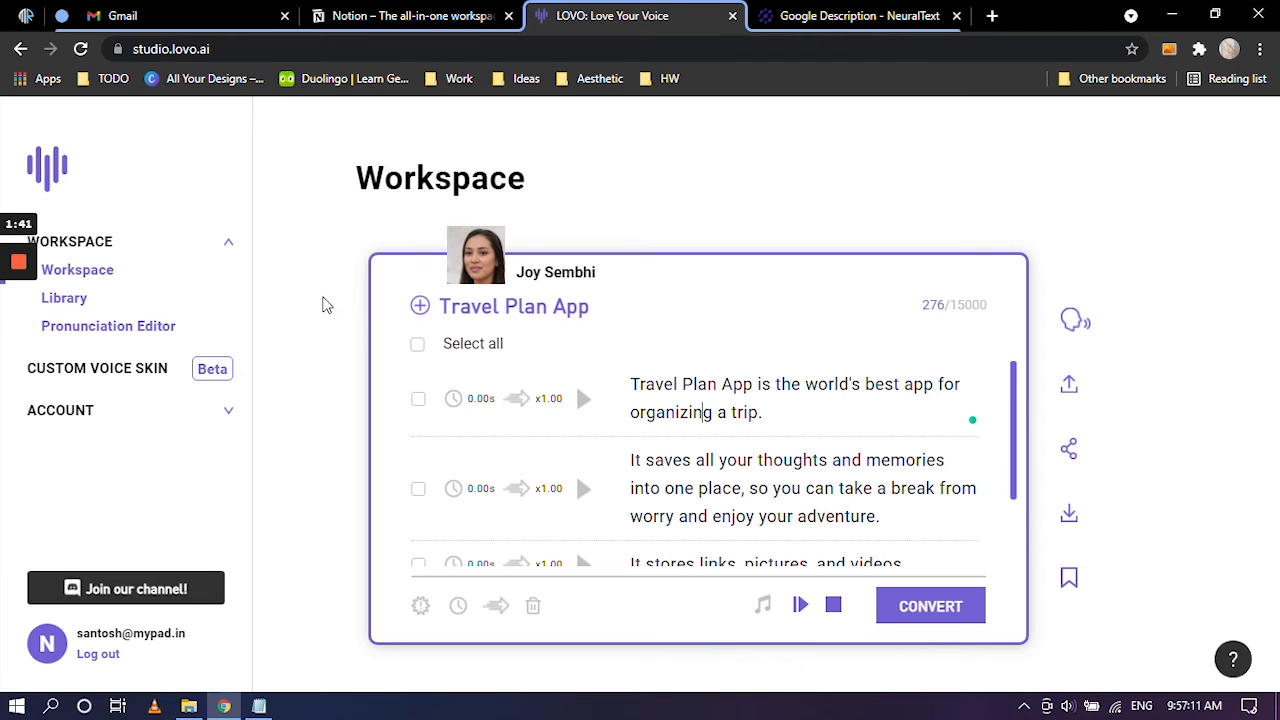
pyautogui.scroll(-3)
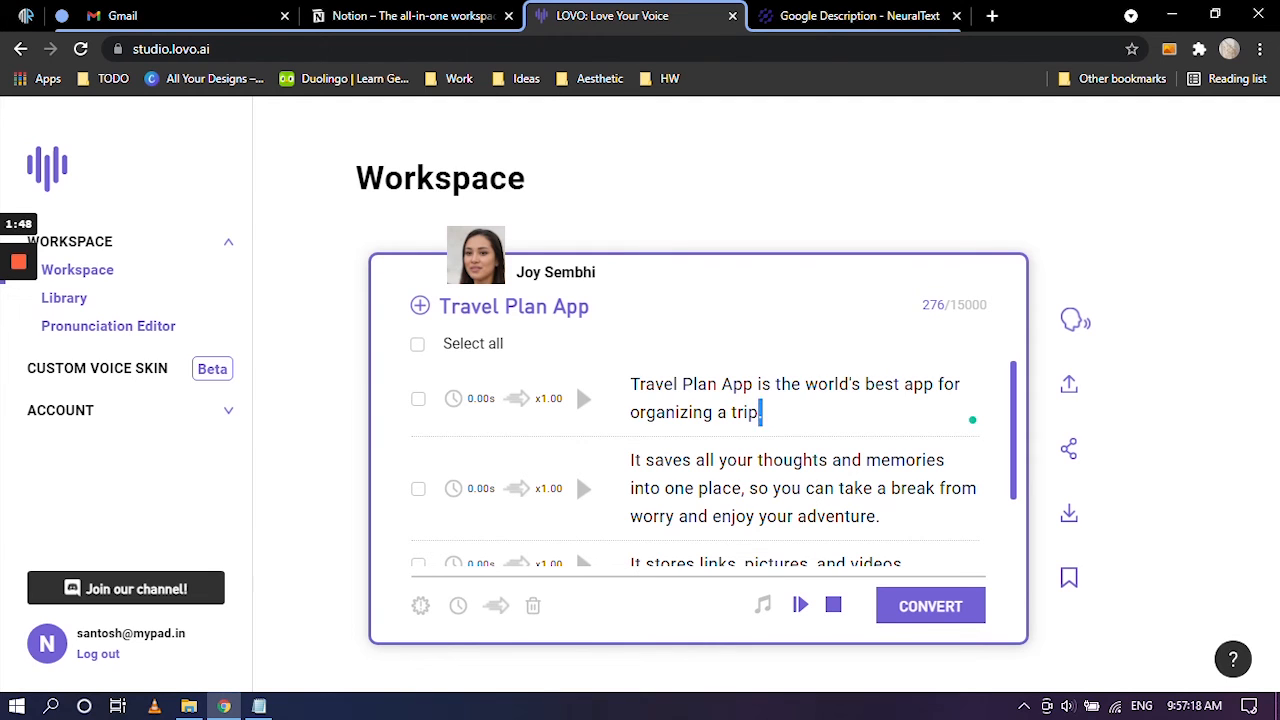
pyautogui.scroll(-3)
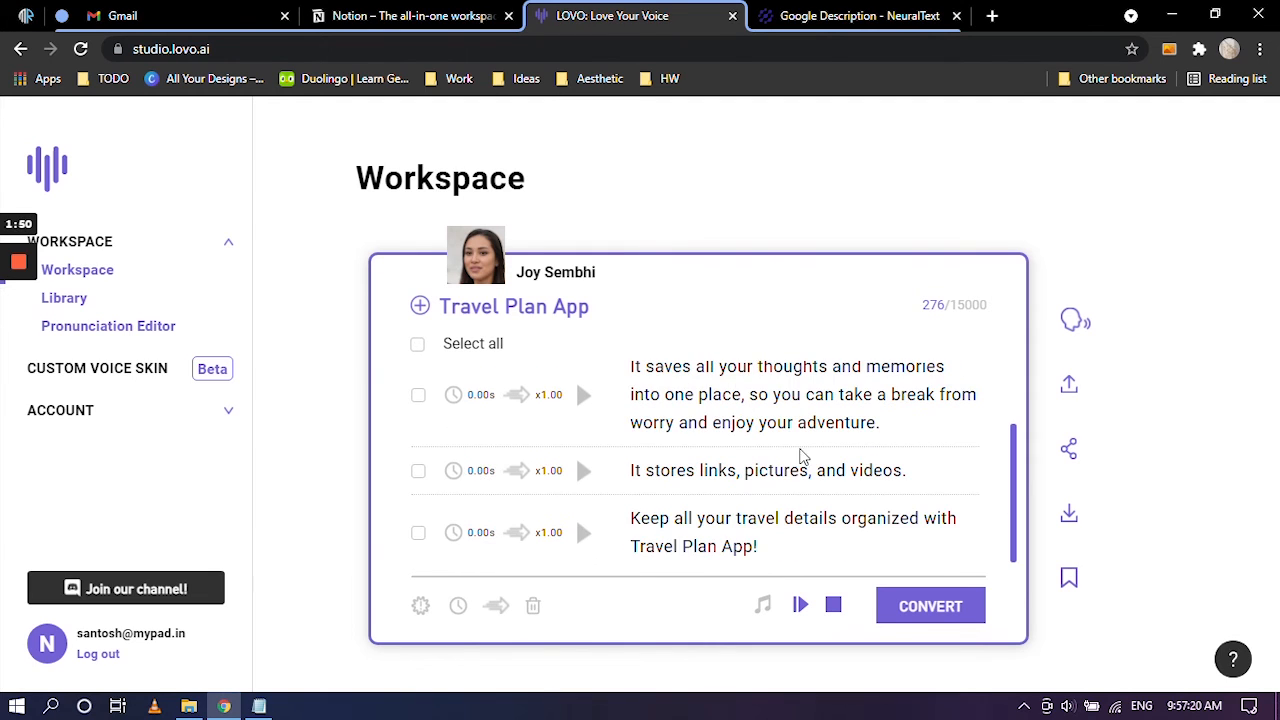
pyautogui.click(905, 470)
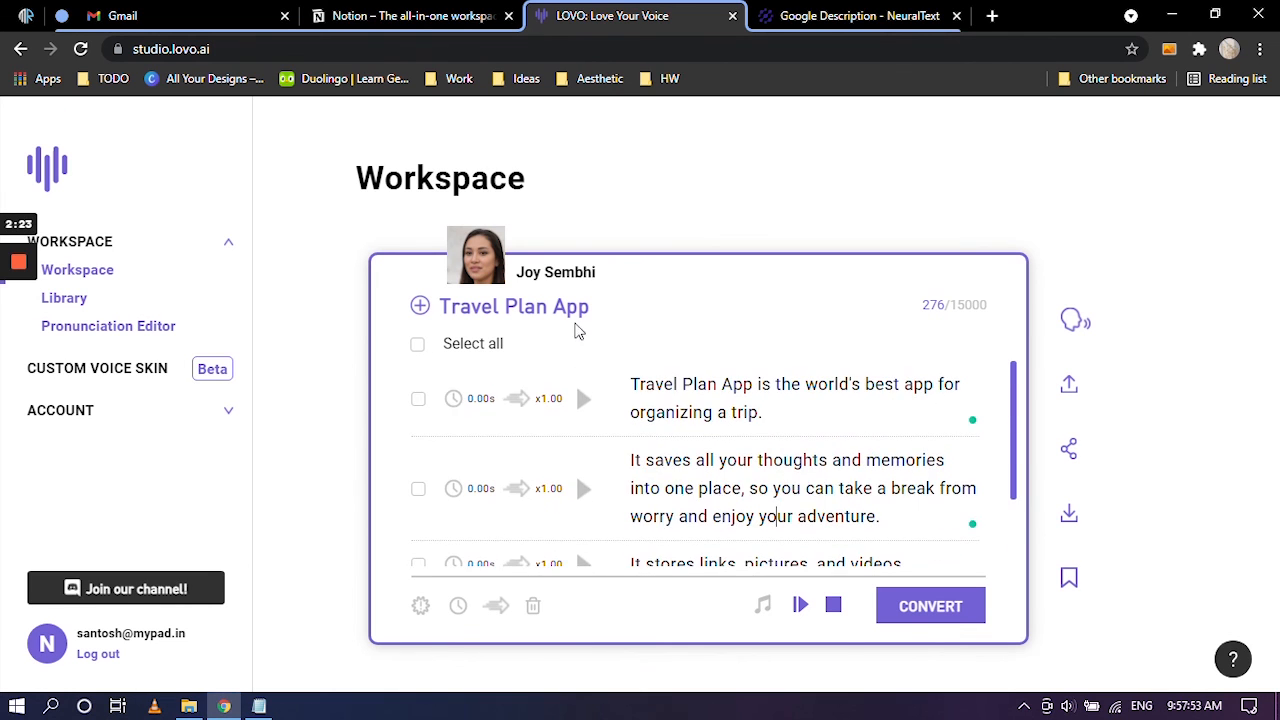
pyautogui.moveTo(291, 565)
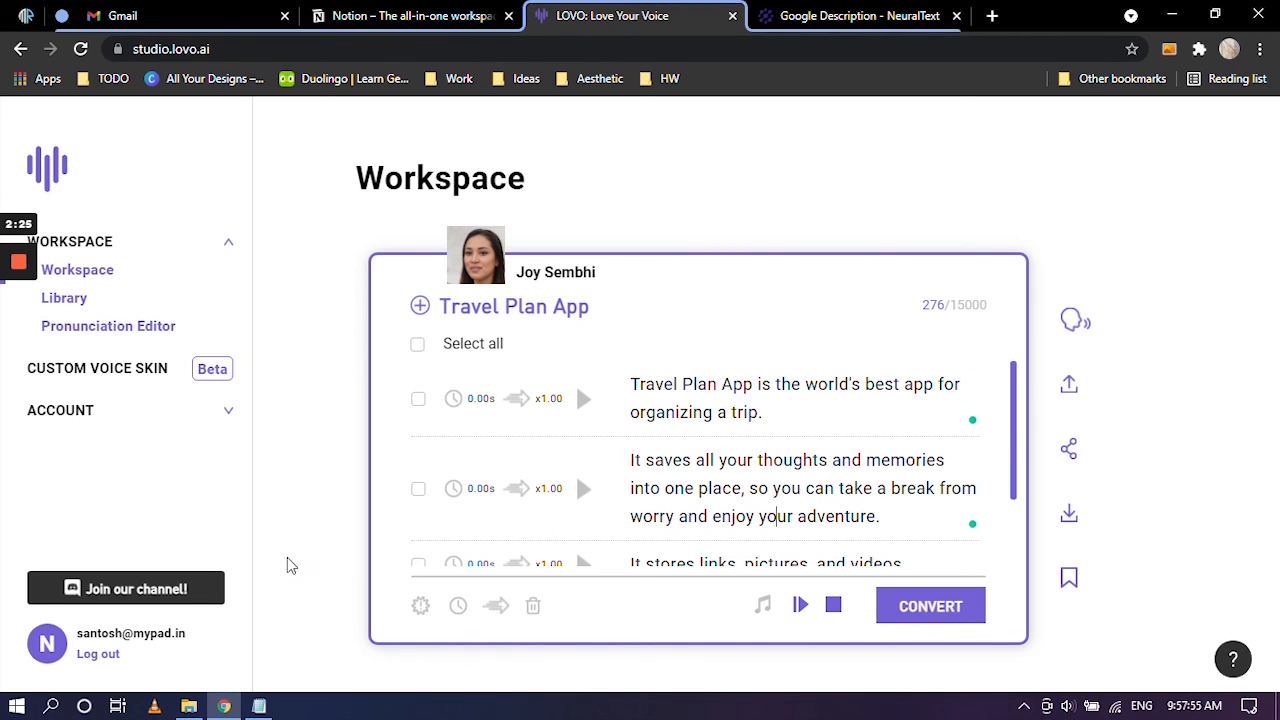
pyautogui.moveTo(419, 606)
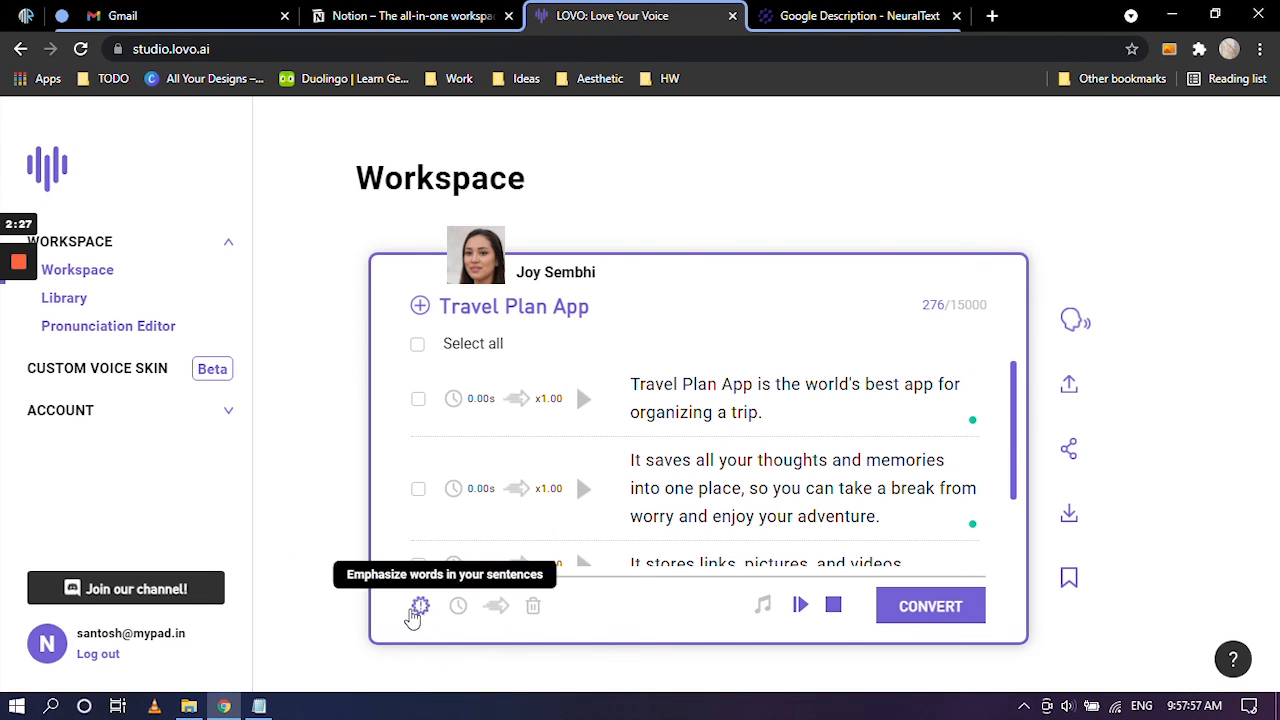
pyautogui.moveTo(765, 607)
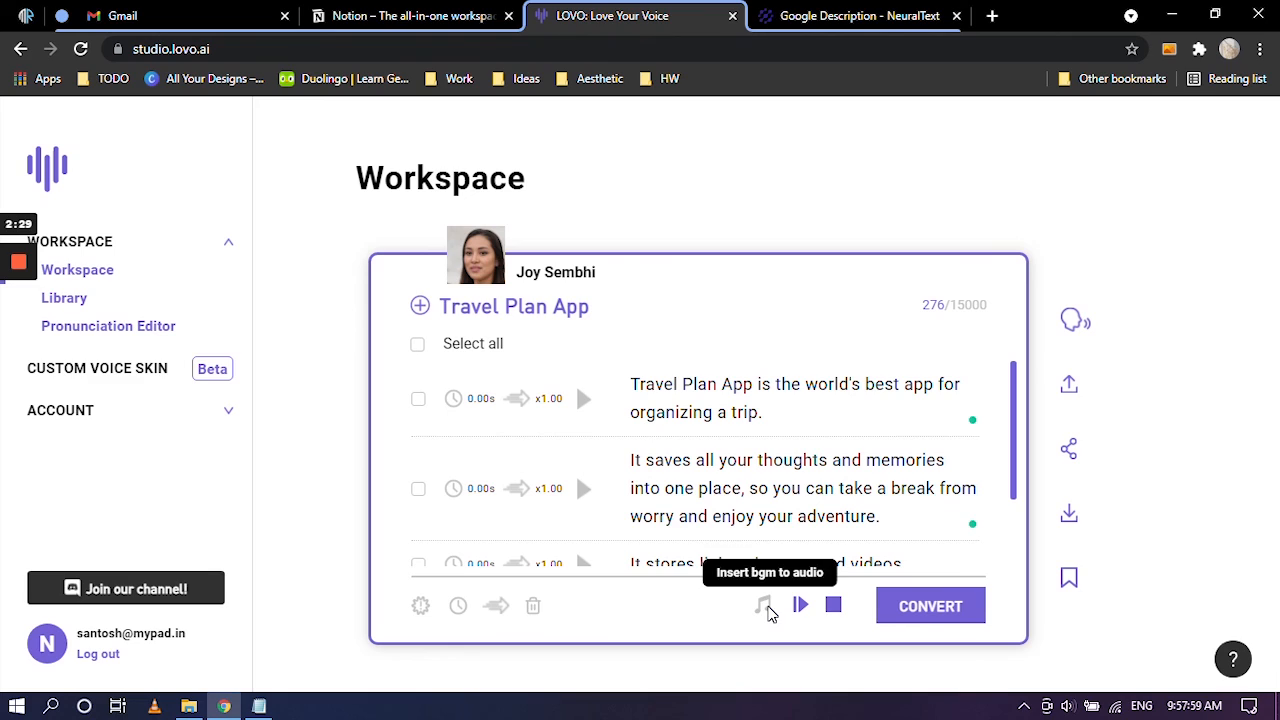